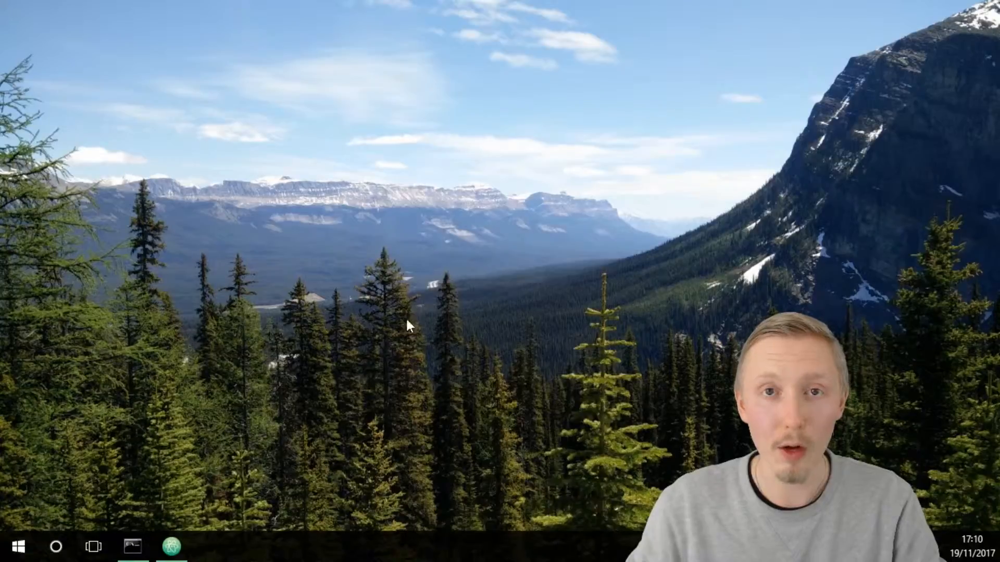
Step: Launch Atom from the taskbar, opening the beginners-guide-to-python project on conditions.py
{"action": "left_click", "coordinate": [174, 547]}
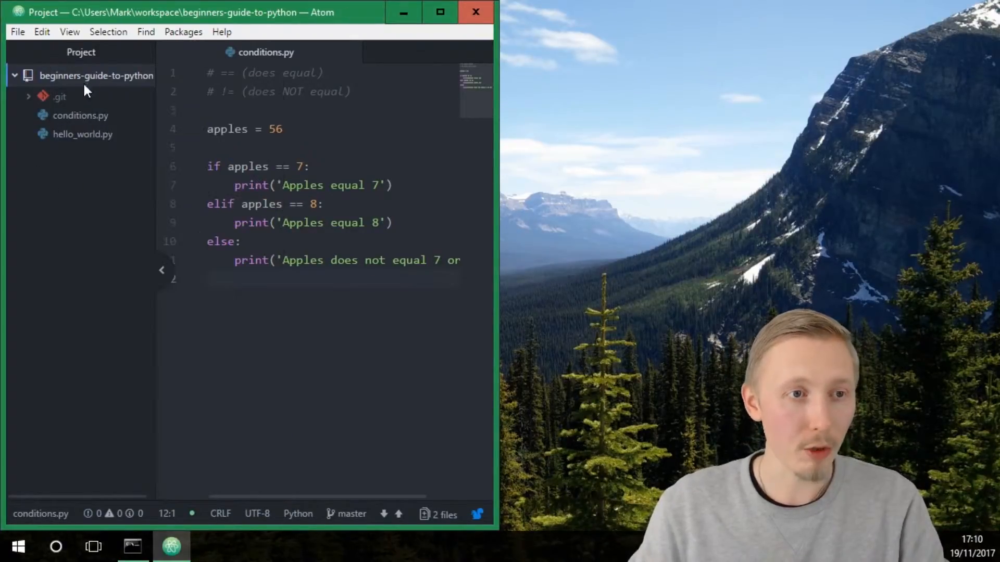
{"action": "mouse_move", "coordinate": [103, 87]}
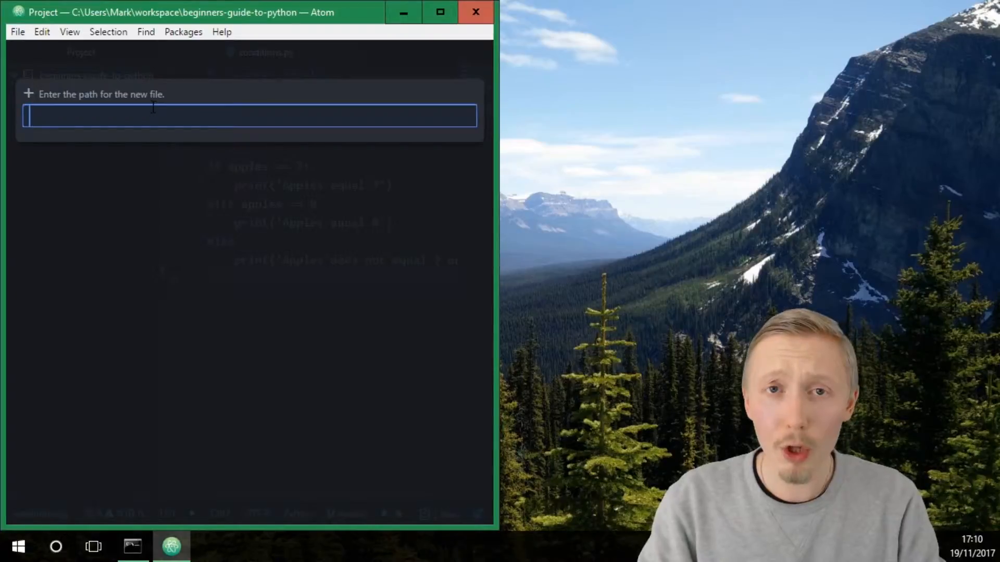
Step: Create a new file named while_loops.py in the project tree
{"action": "type", "text": "while_loops.py"}
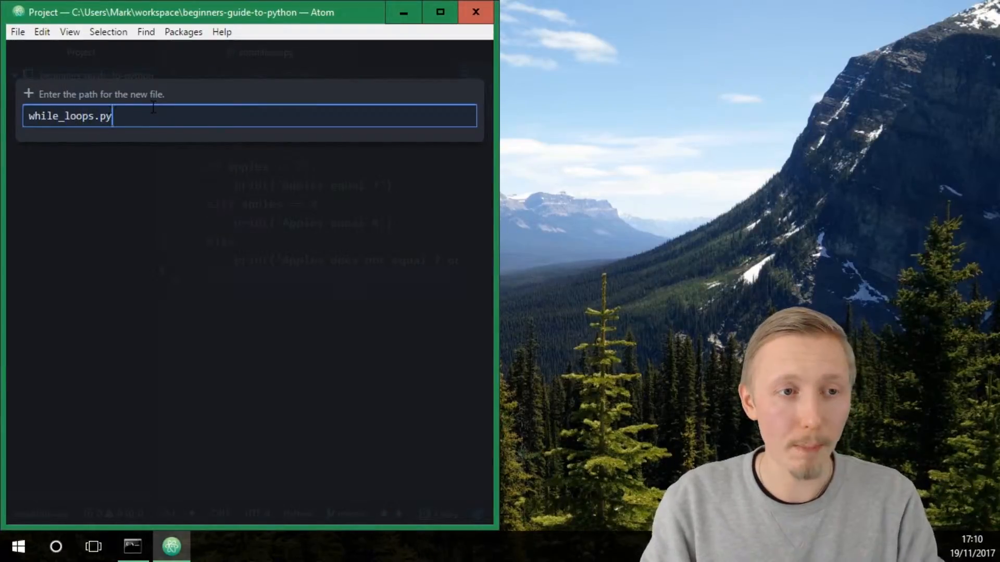
{"action": "key", "text": "Enter"}
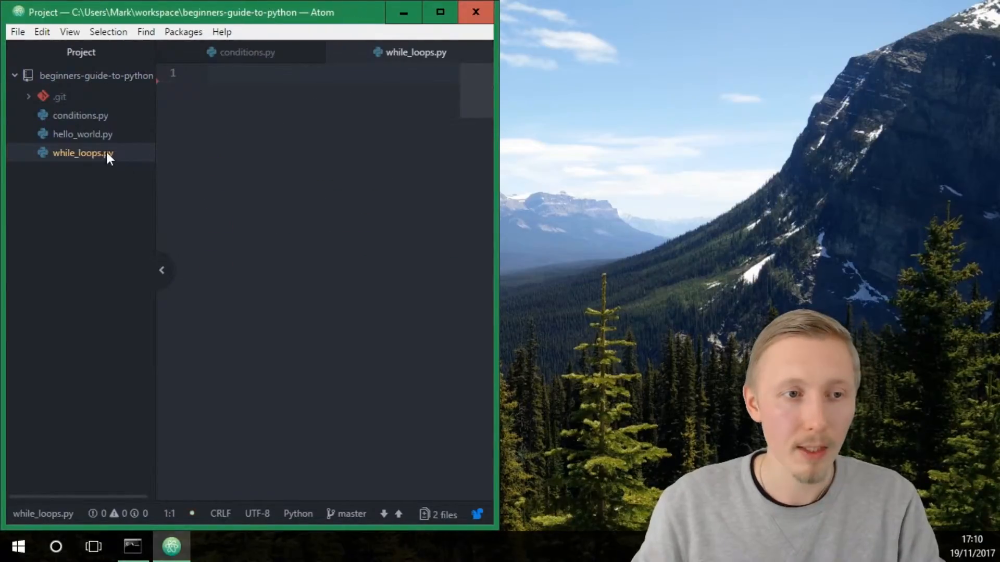
Step: Begin while_loops.py with the line apples = 10
{"action": "key", "text": "Enter"}
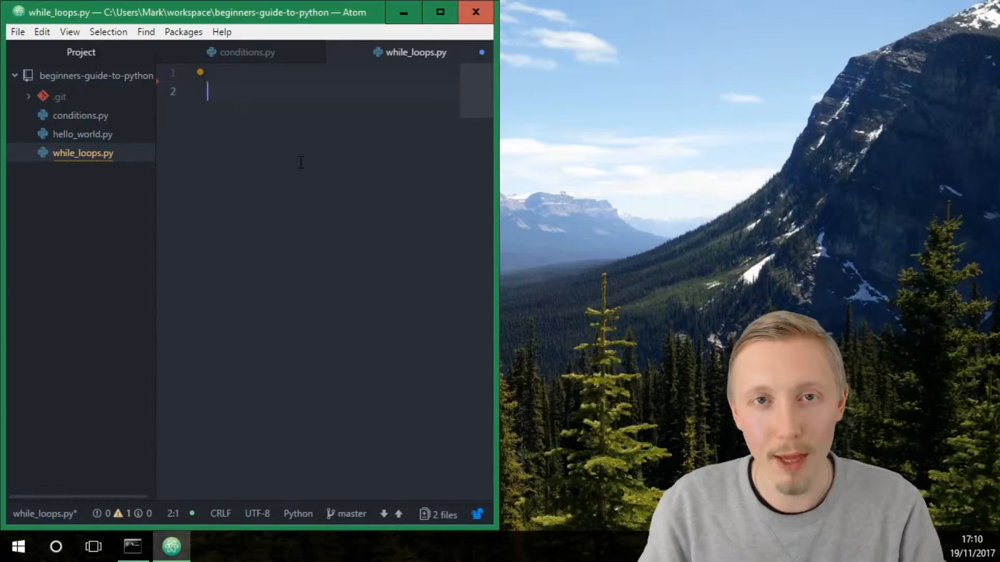
{"action": "type", "text": "apple"}
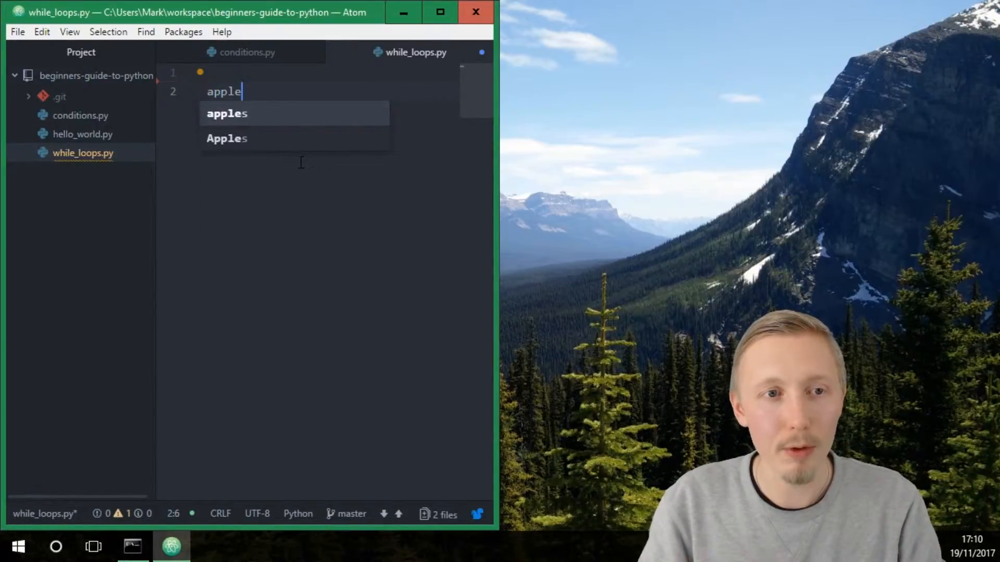
{"action": "type", "text": "s ="}
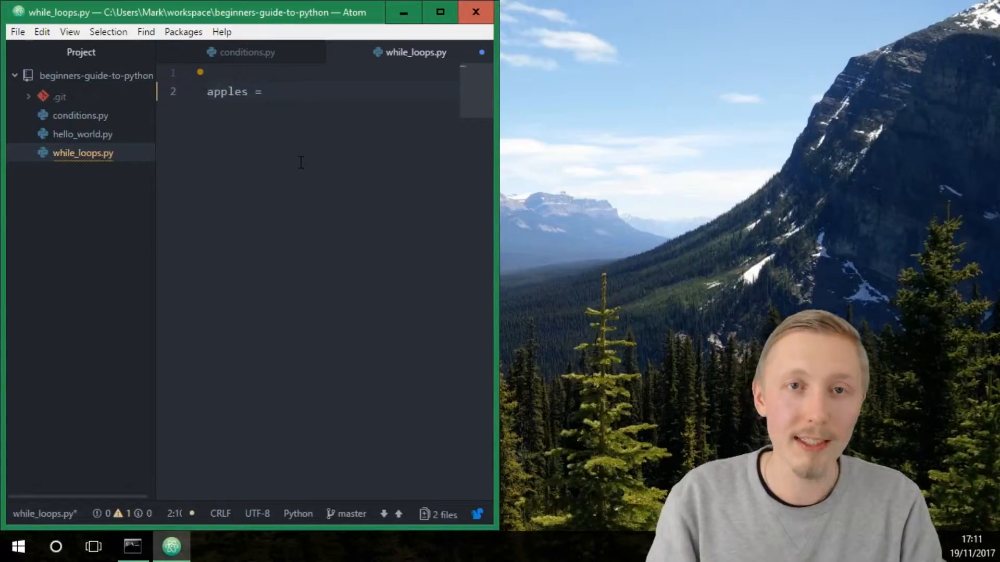
{"action": "type", "text": "10"}
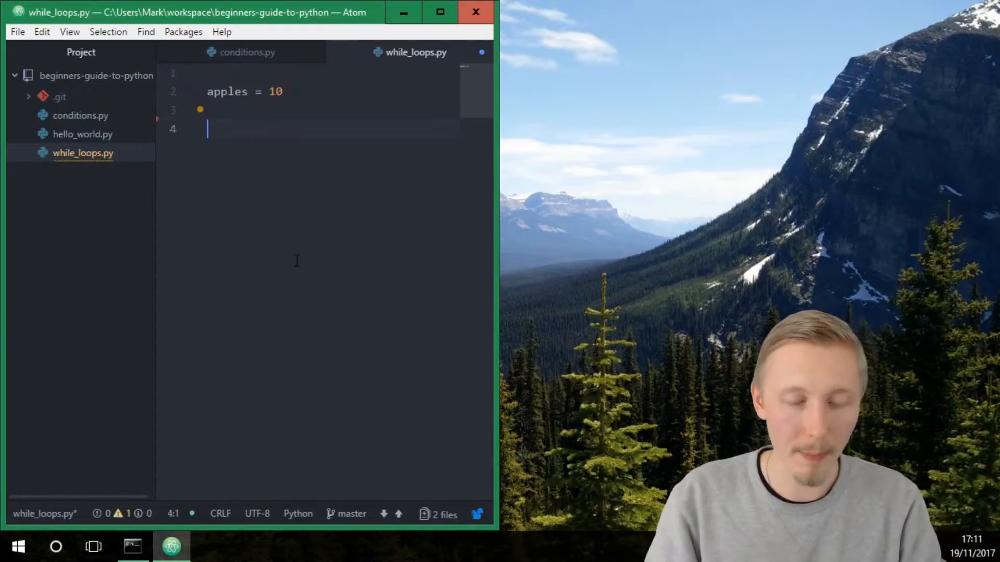
Step: Write the loop header while apples > 0: and start its indented body
{"action": "type", "text": "while"}
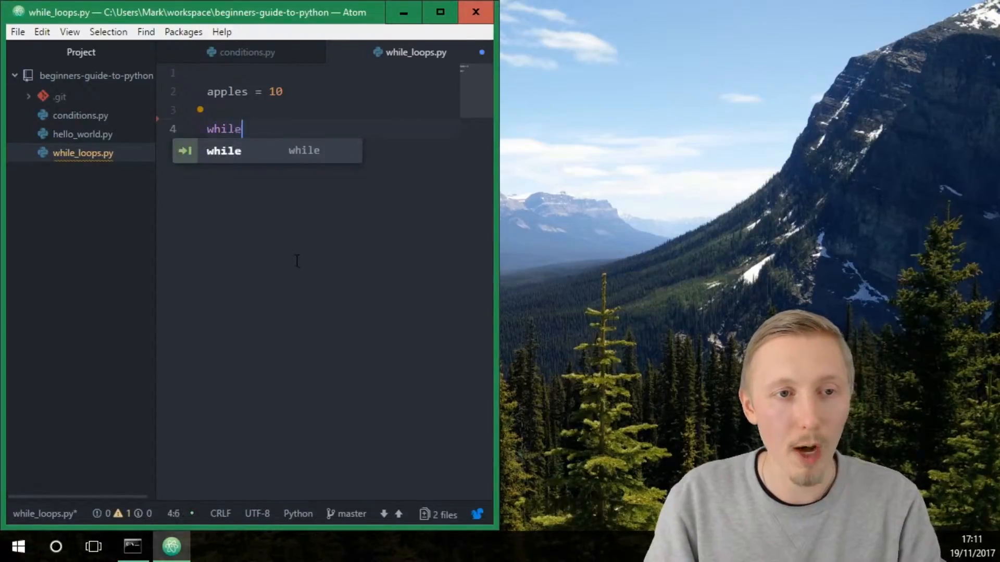
{"action": "type", "text": "\" \""}
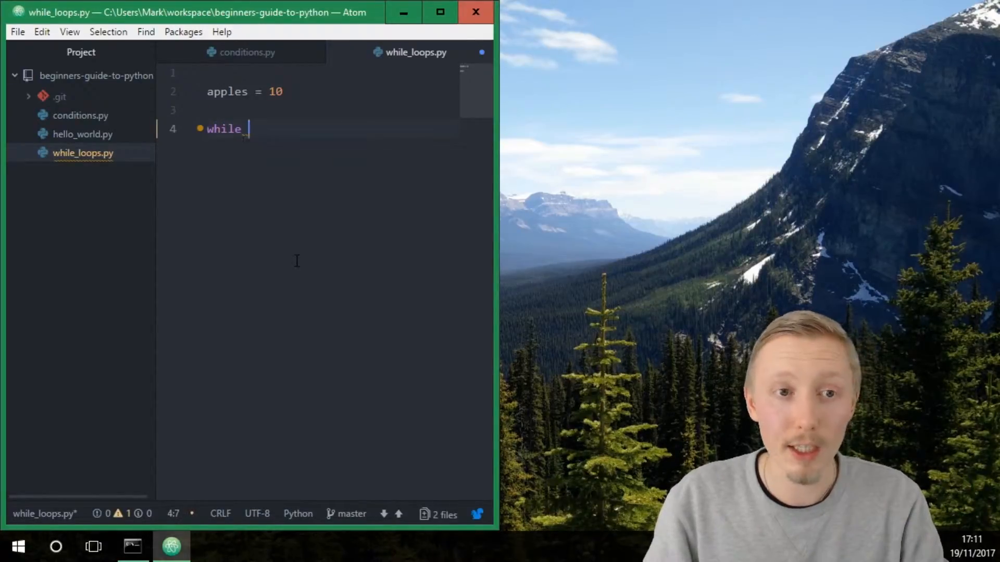
{"action": "type", "text": "apples"}
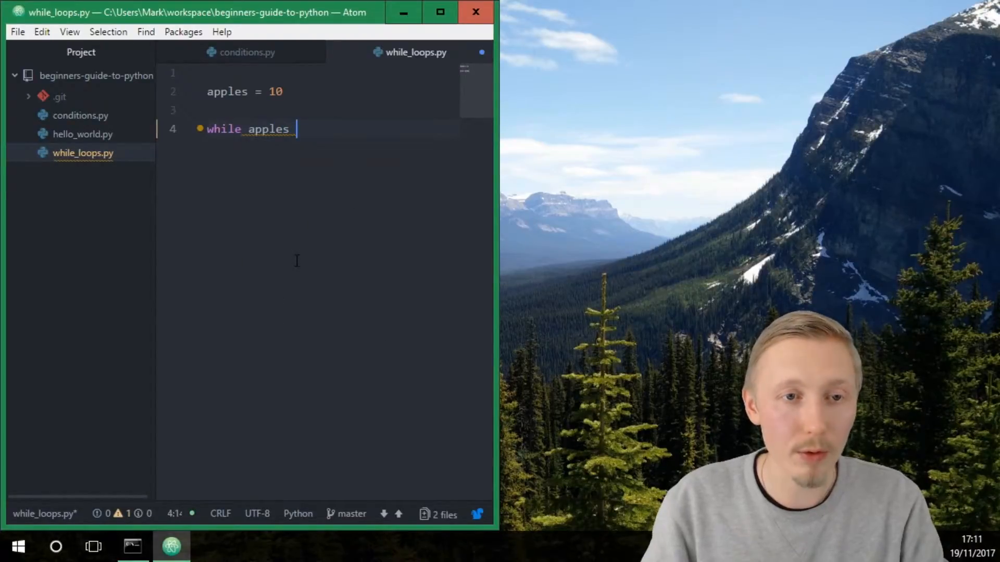
{"action": "type", "text": "> 0:"}
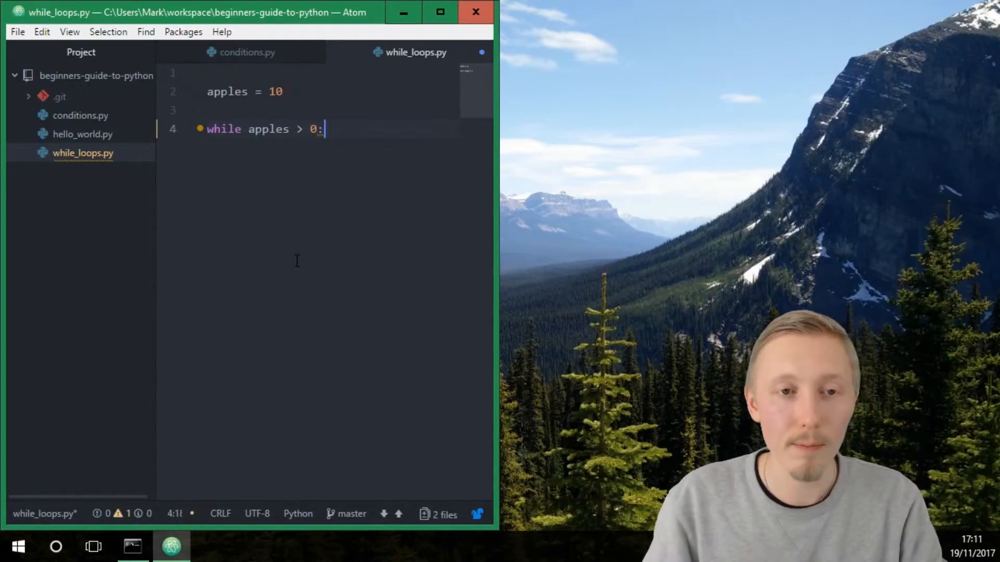
{"action": "key", "text": "Enter"}
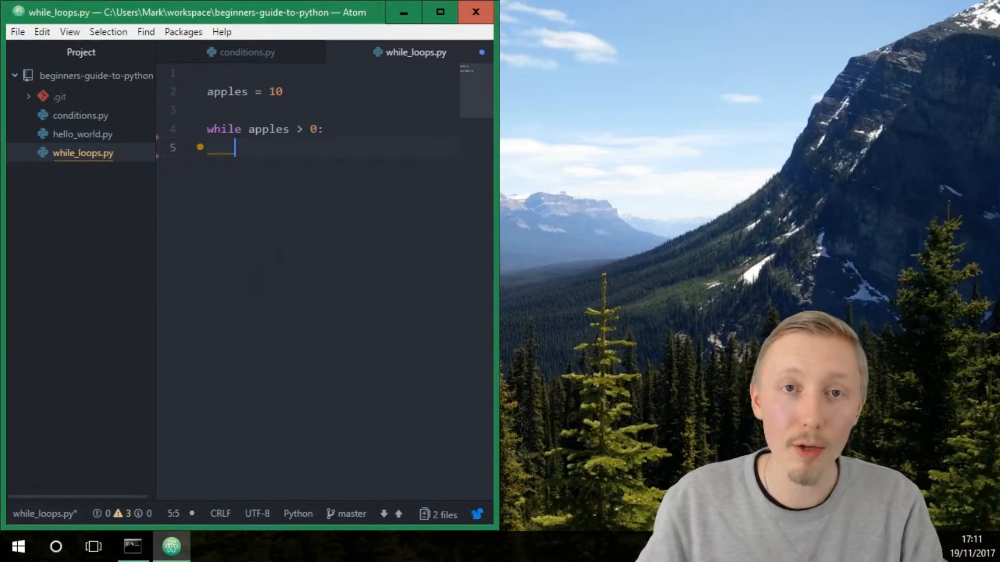
Step: Add print('We have ' + str(apples) + ' apples.') inside the loop
{"action": "left_click", "coordinate": [327, 129]}
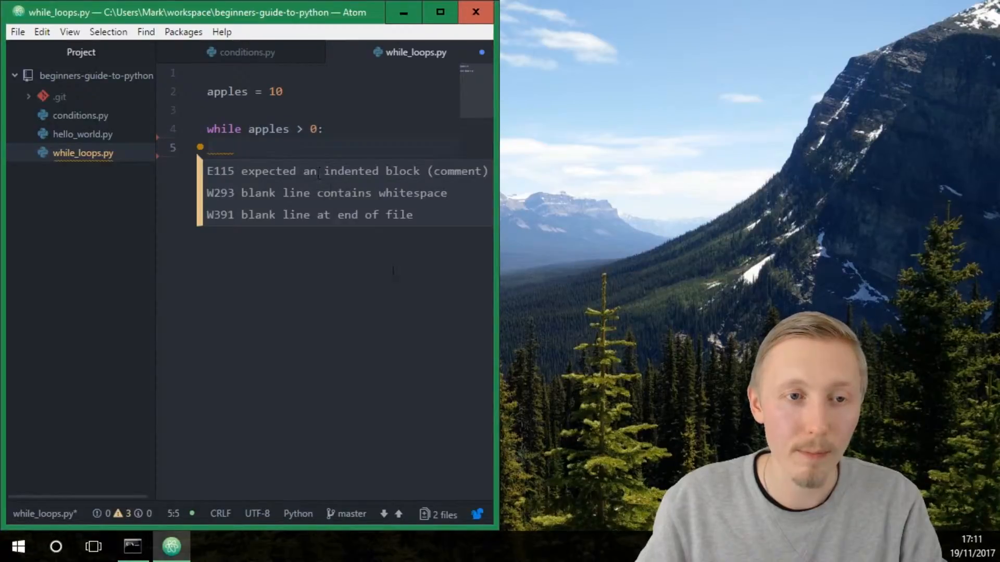
{"action": "type", "text": "print('"}
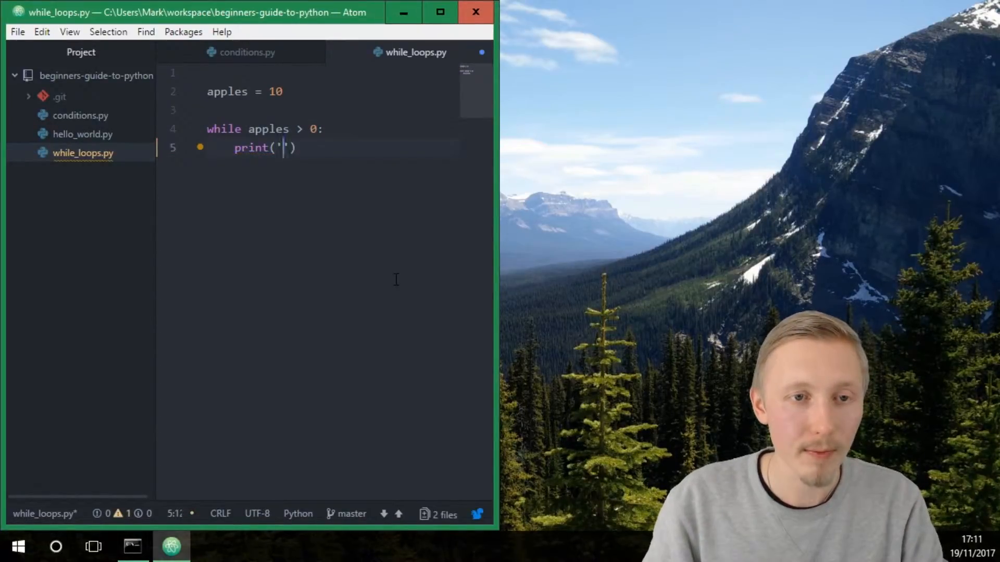
{"action": "type", "text": "We have"}
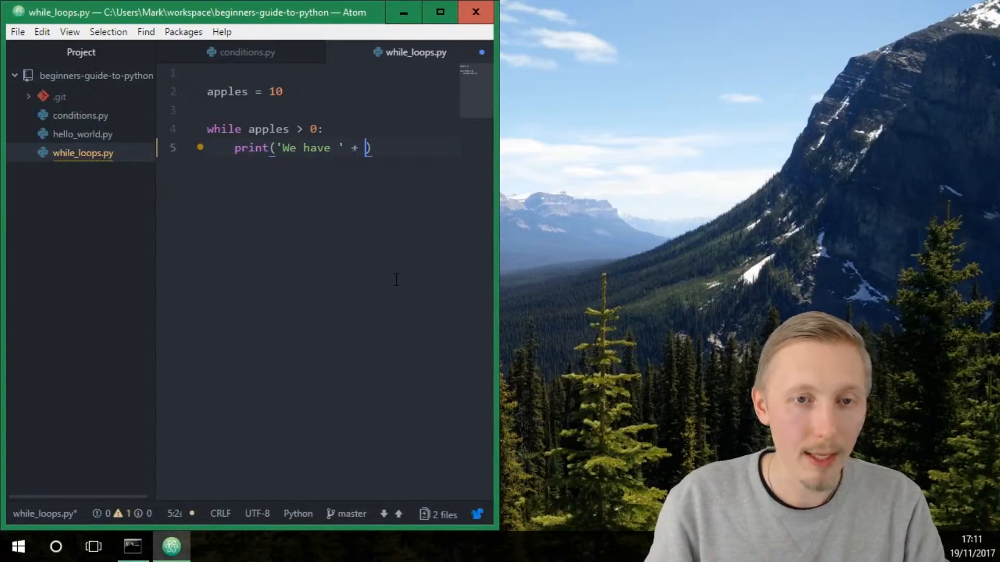
{"action": "type", "text": "str()"}
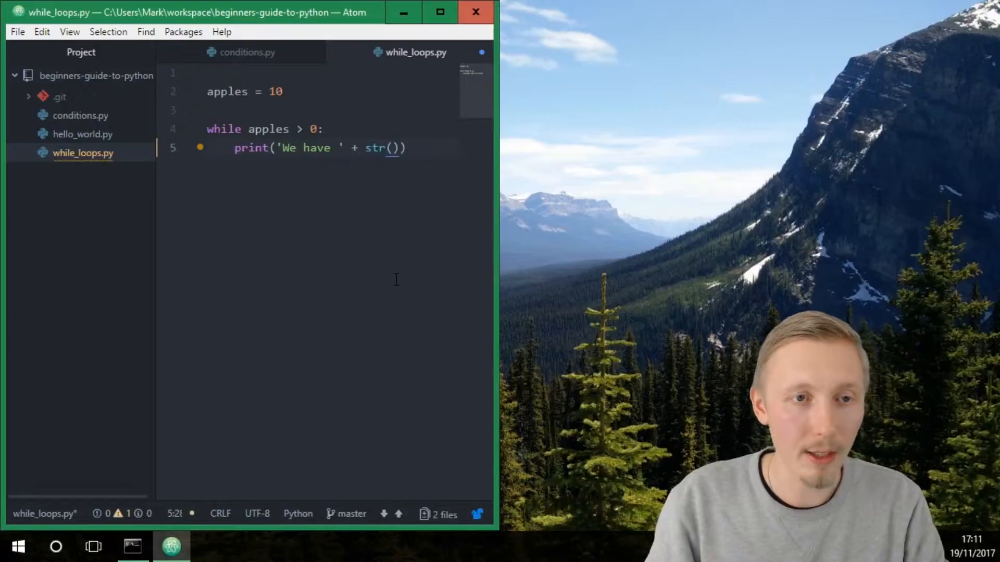
{"action": "type", "text": "apples"}
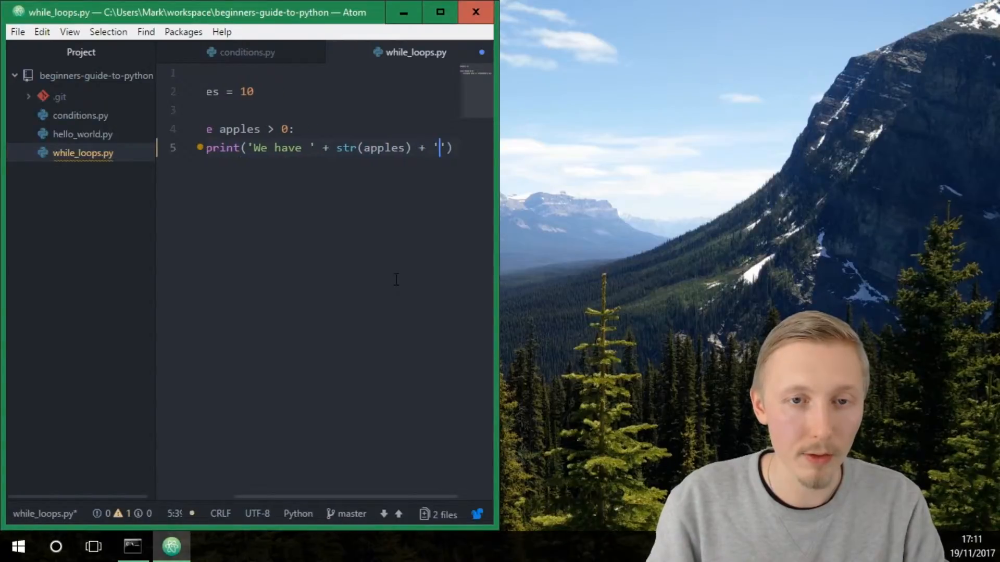
{"action": "type", "text": "apples."}
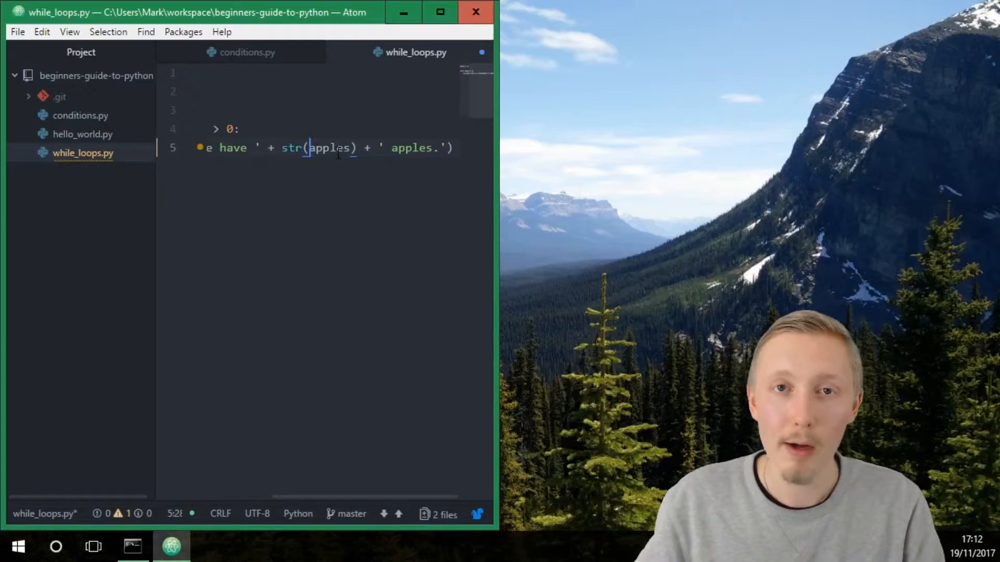
{"action": "mouse_move", "coordinate": [360, 194]}
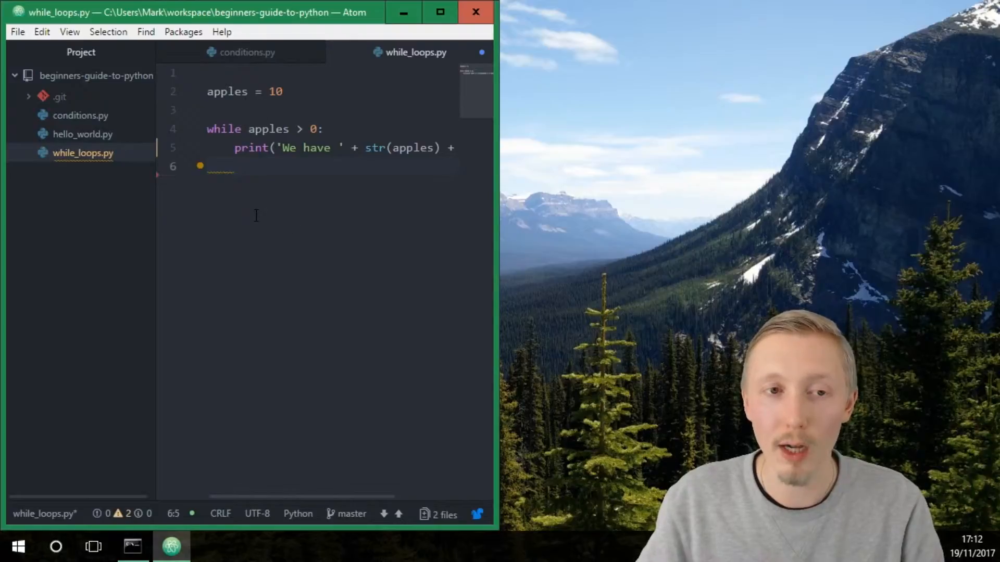
{"action": "mouse_move", "coordinate": [222, 166]}
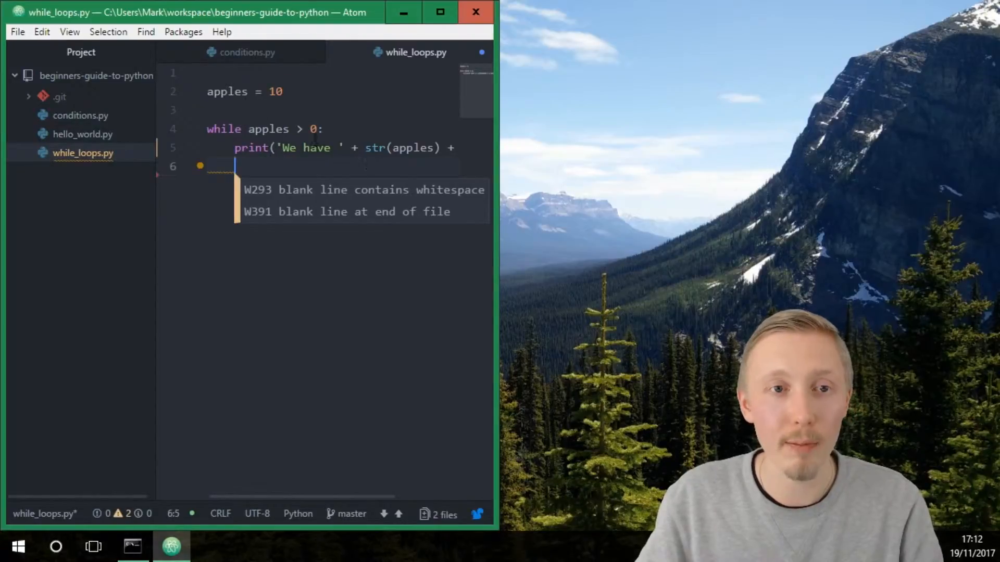
Step: Add apples = apples - 1 inside the loop, then start a line outside it
{"action": "left_click", "coordinate": [286, 92]}
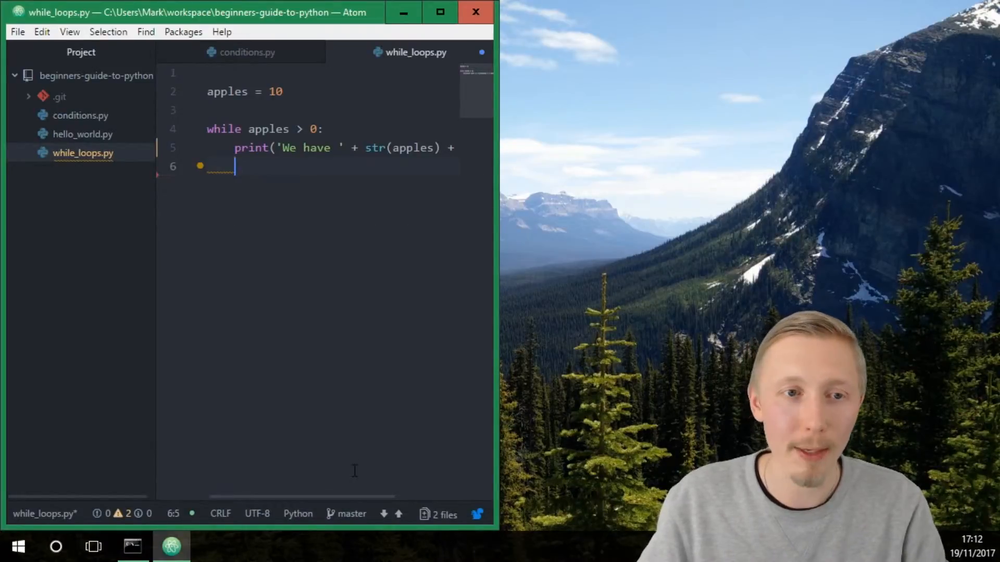
{"action": "type", "text": "apples = apples - 1"}
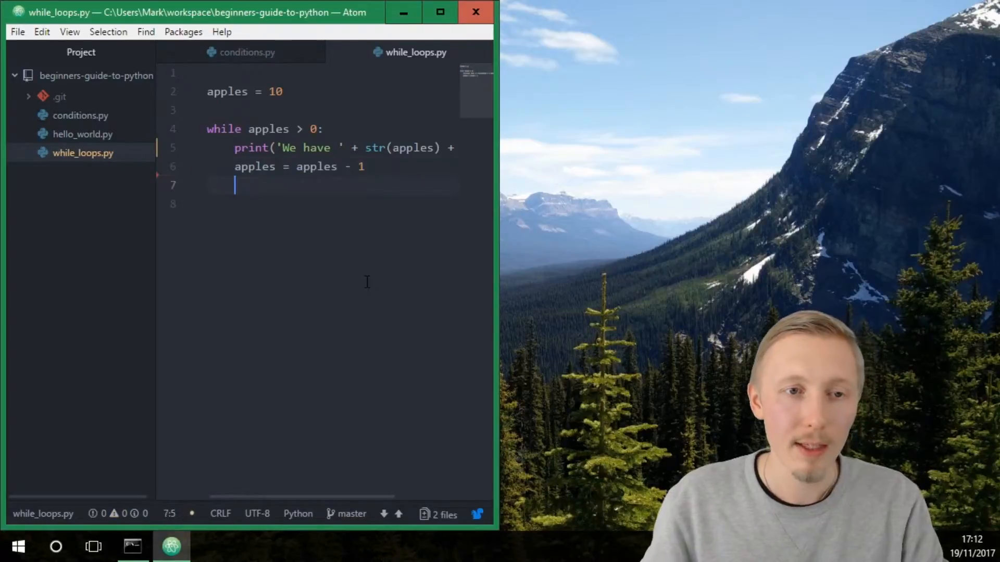
{"action": "key", "text": "Enter"}
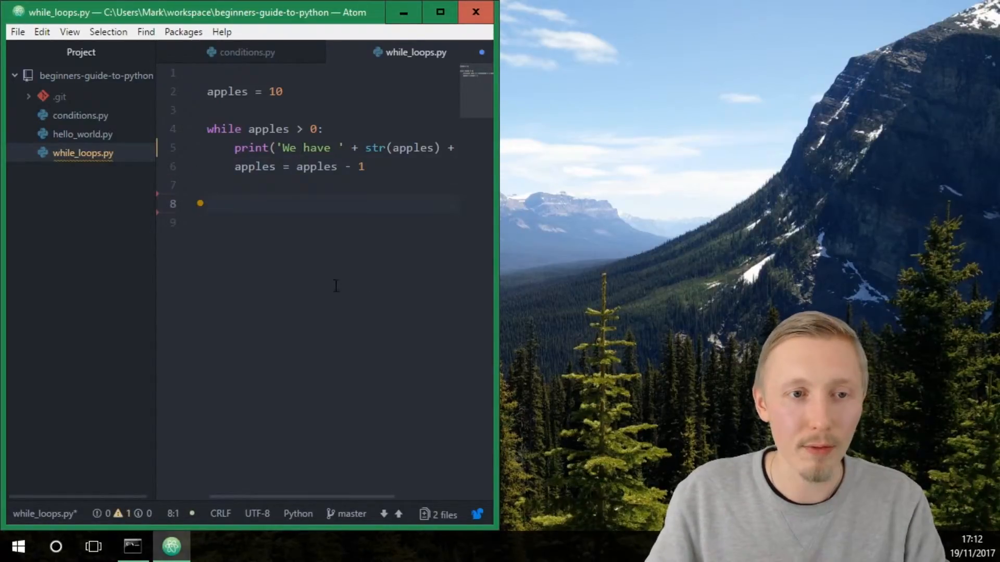
Step: Type print('We have no more apples.') on the unindented line after the loop
{"action": "type", "text": "print('We')"}
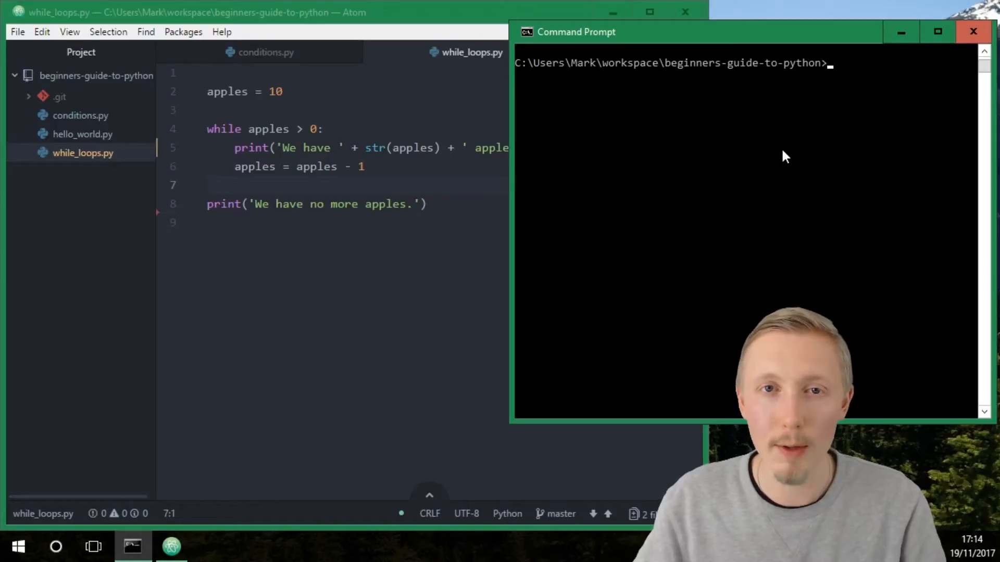
{"action": "mouse_move", "coordinate": [792, 72]}
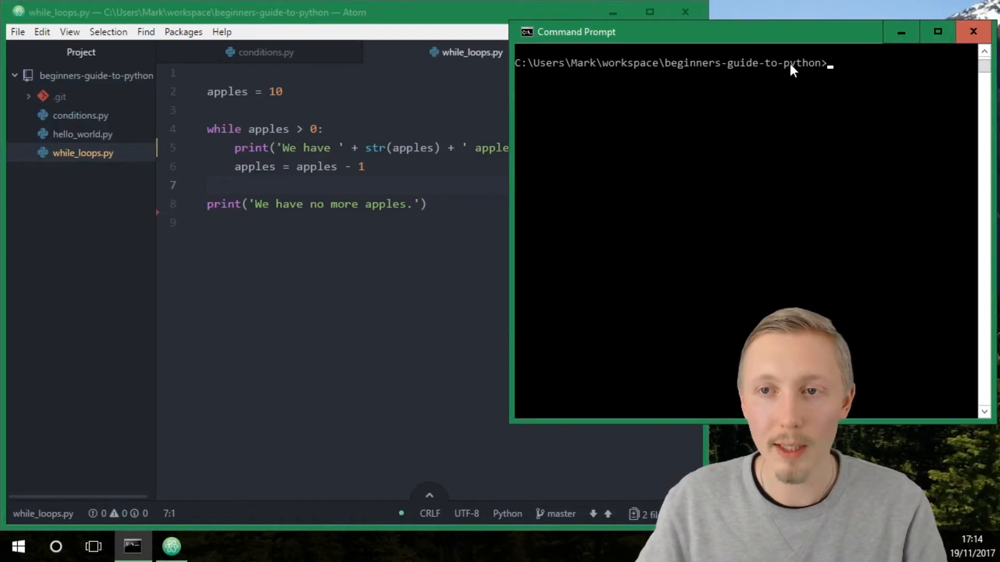
{"action": "mouse_move", "coordinate": [835, 175]}
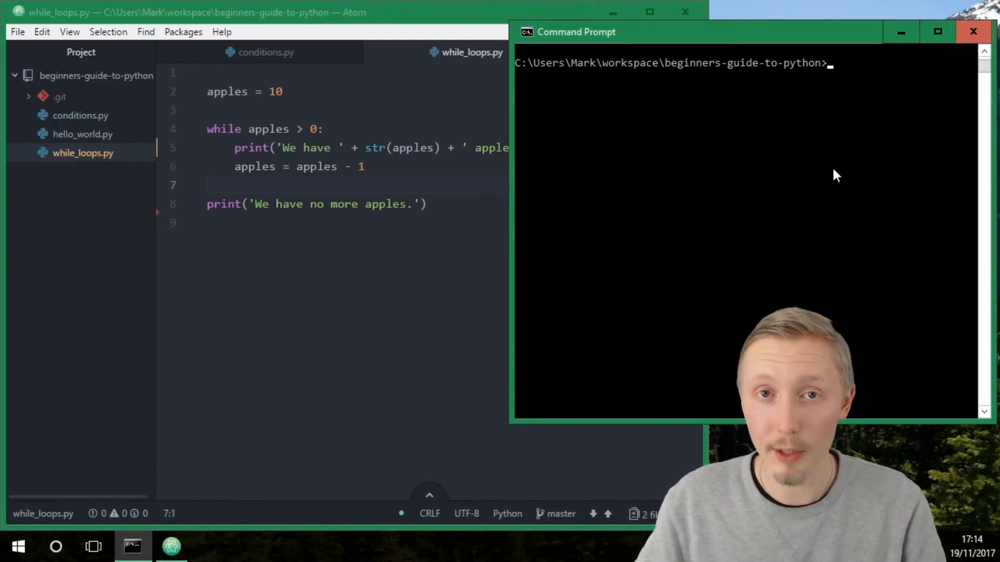
Step: Run python while_loops.py in Command Prompt to print the countdown
{"action": "type", "text": "python w"}
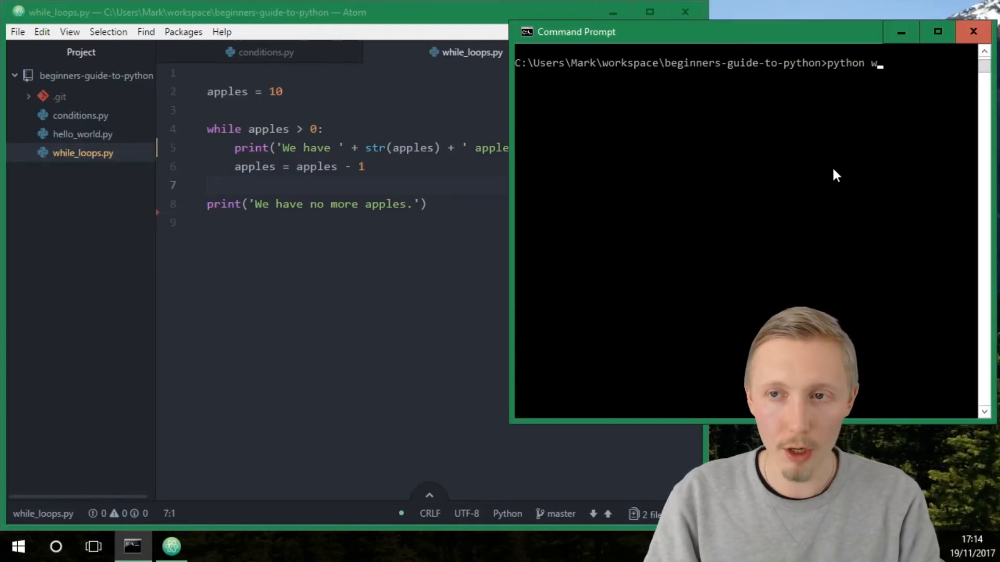
{"action": "type", "text": "hile_loops.py"}
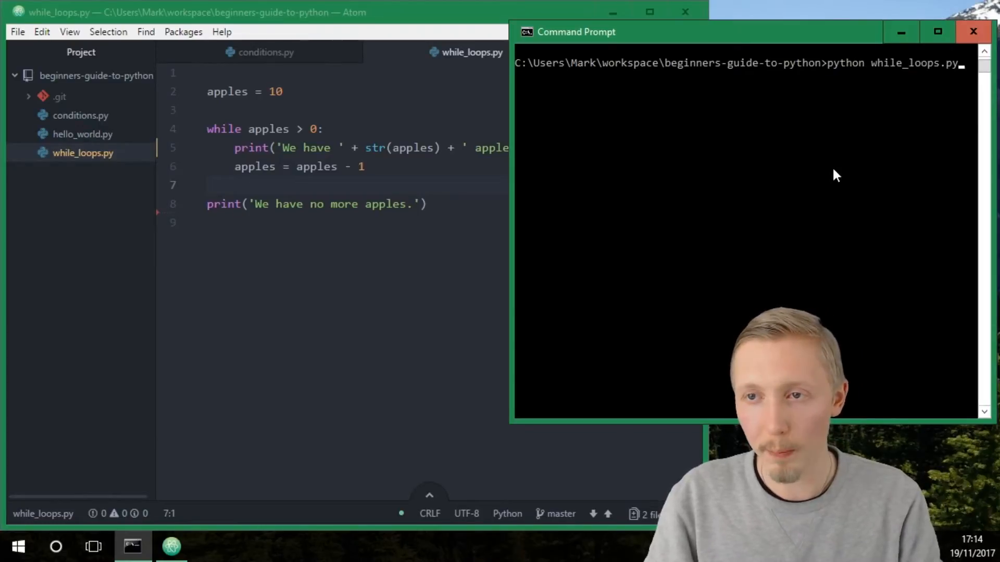
{"action": "key", "text": "Enter"}
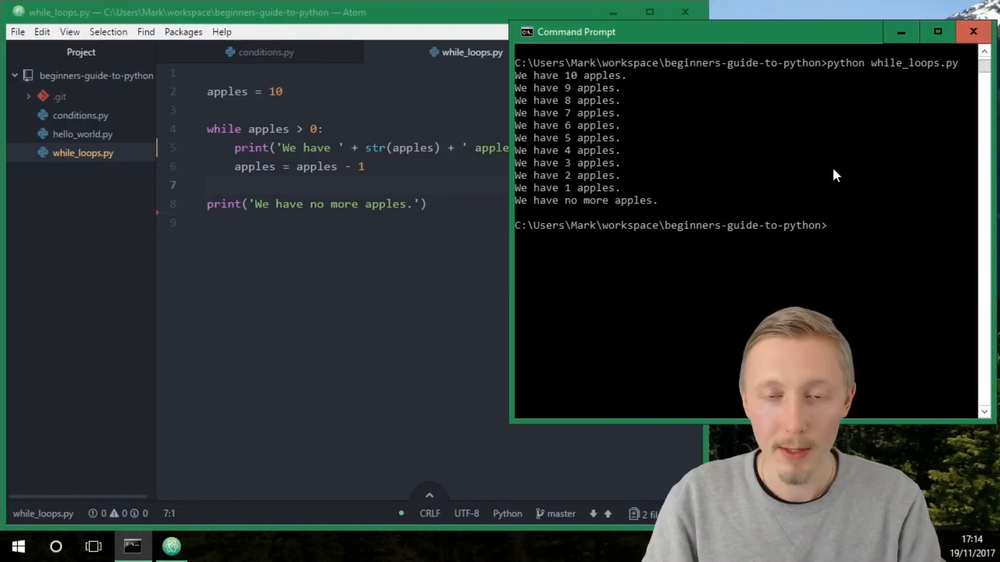
{"action": "mouse_move", "coordinate": [594, 94]}
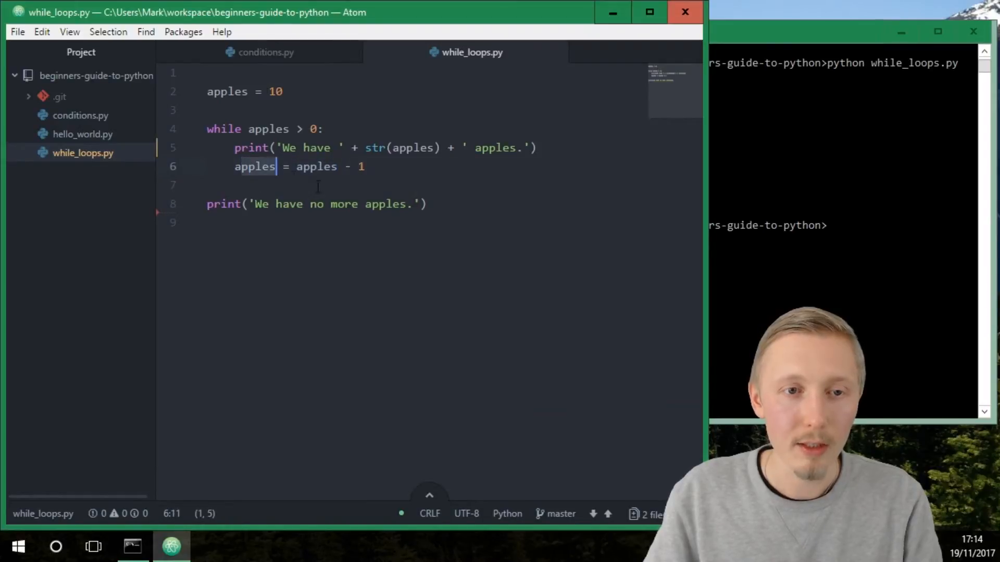
Step: Rewrite the decrement line as apples -= 1
{"action": "double_click", "coordinate": [315, 167]}
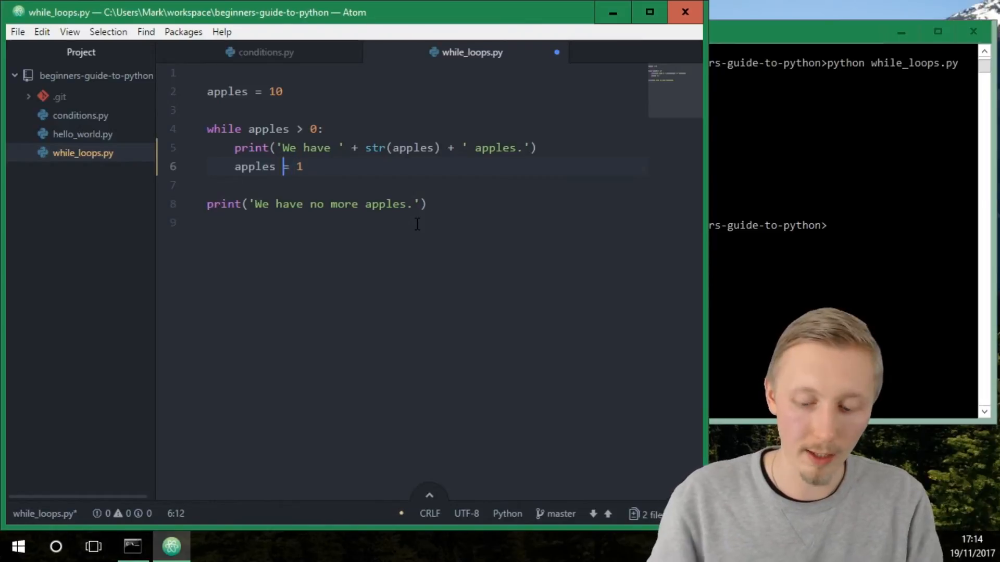
{"action": "type", "text": "-"}
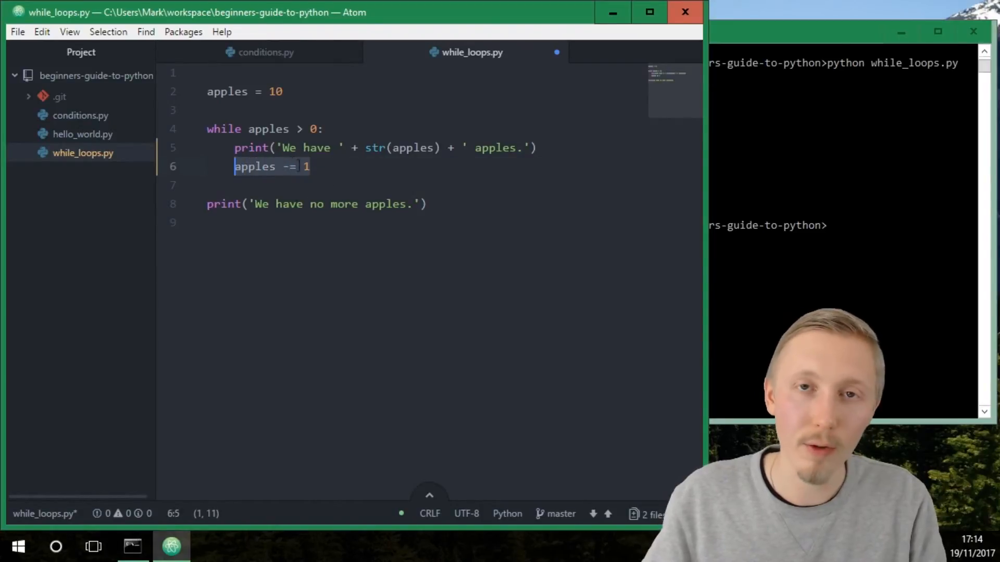
{"action": "left_click", "coordinate": [369, 173]}
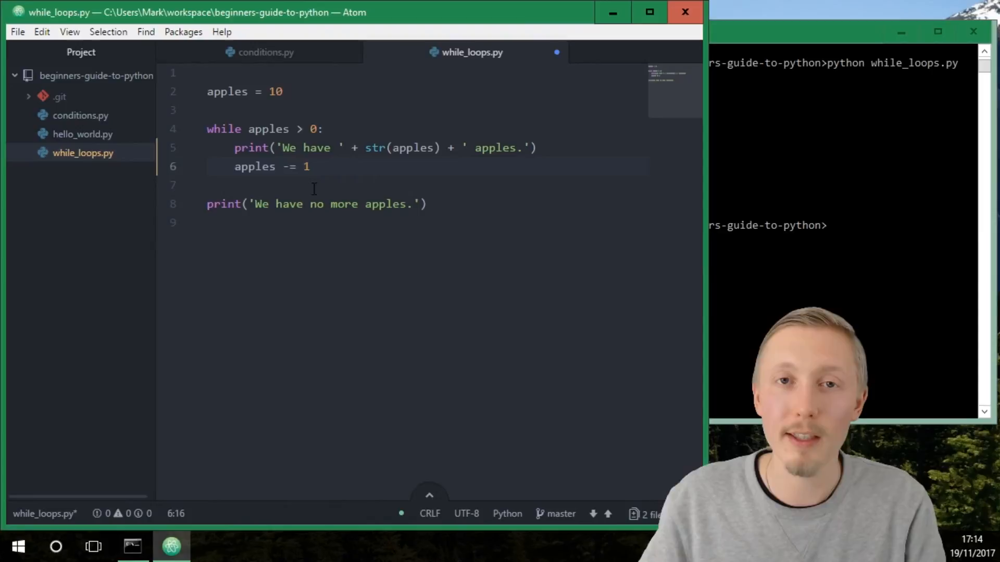
{"action": "left_click", "coordinate": [310, 166]}
{"action": "type", "text": "python while_loops.py"}
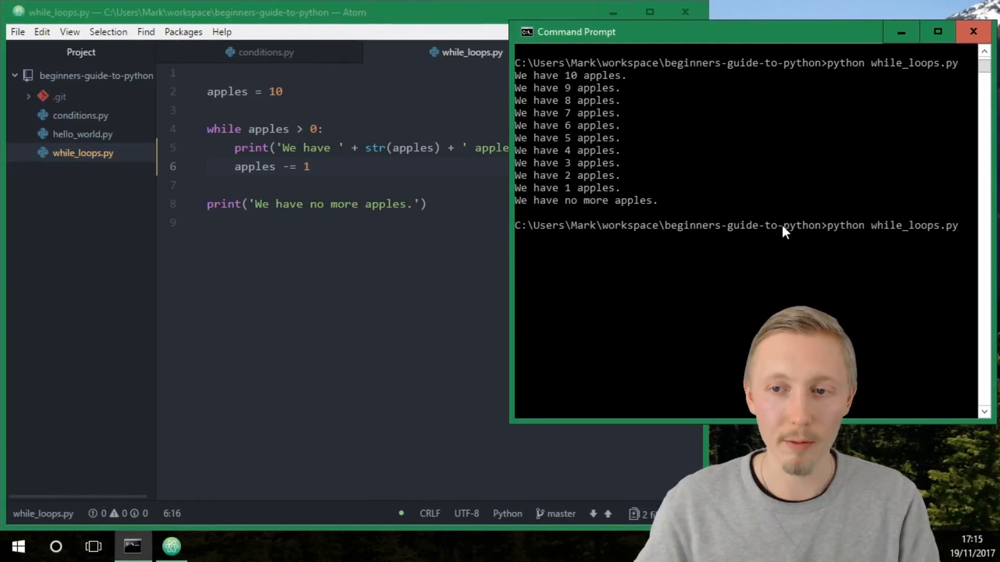
Step: Rerun python while_loops.py to confirm the same countdown output
{"action": "key", "text": "Enter"}
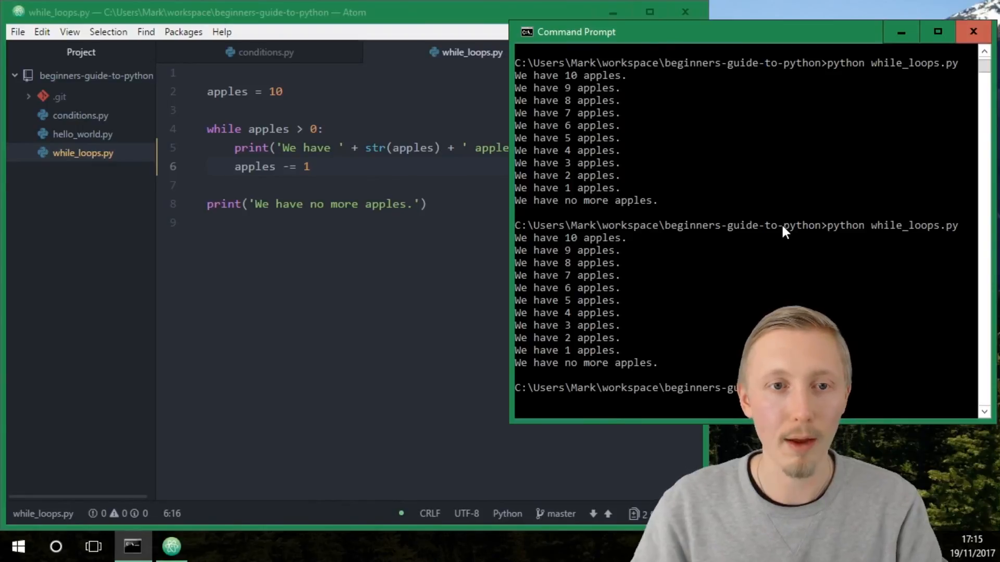